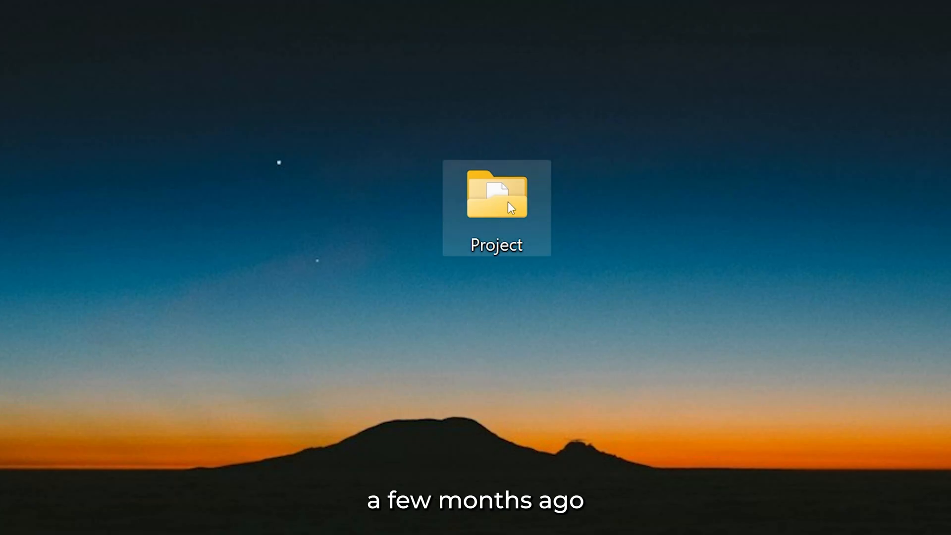
Open the Project folder from the Windows desktop
double_click(497, 195)
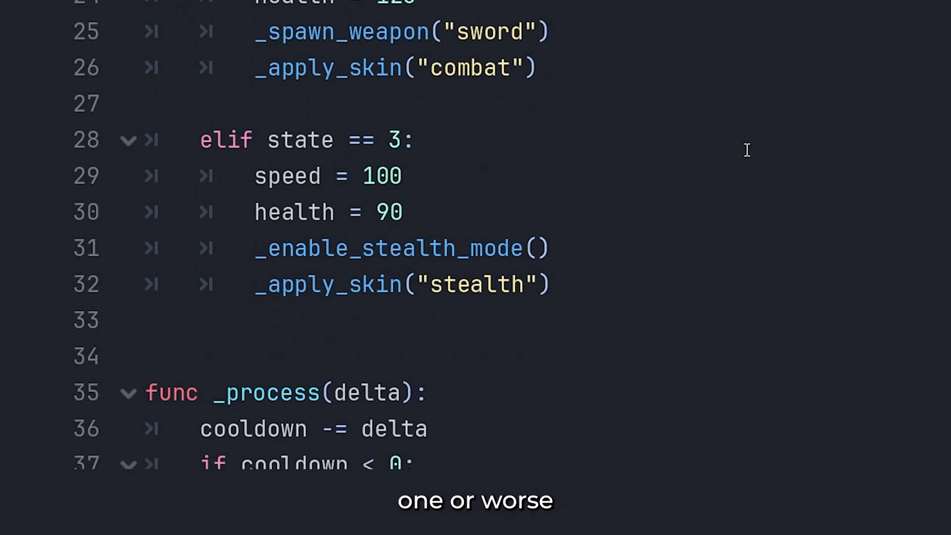
scroll(down, 3)
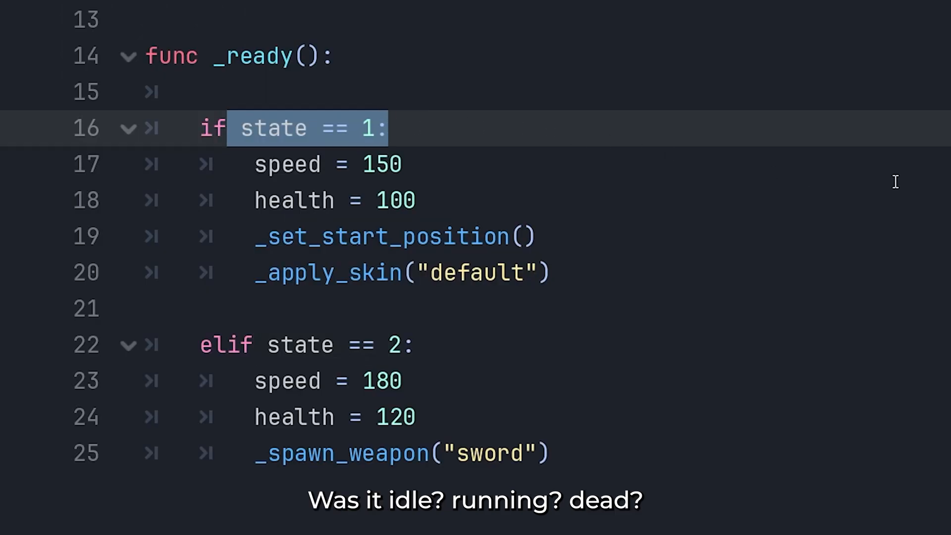
scroll(down, 3)
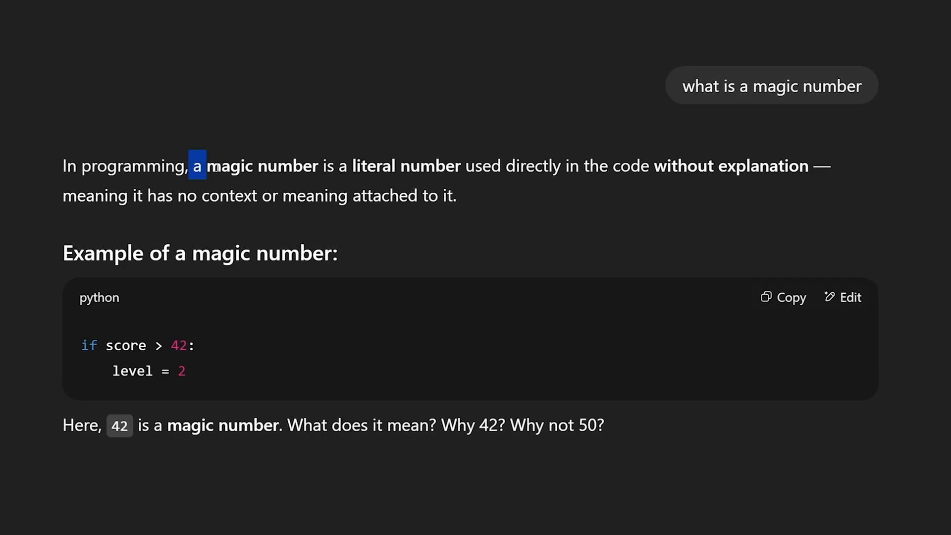
drag(194, 165, 837, 165)
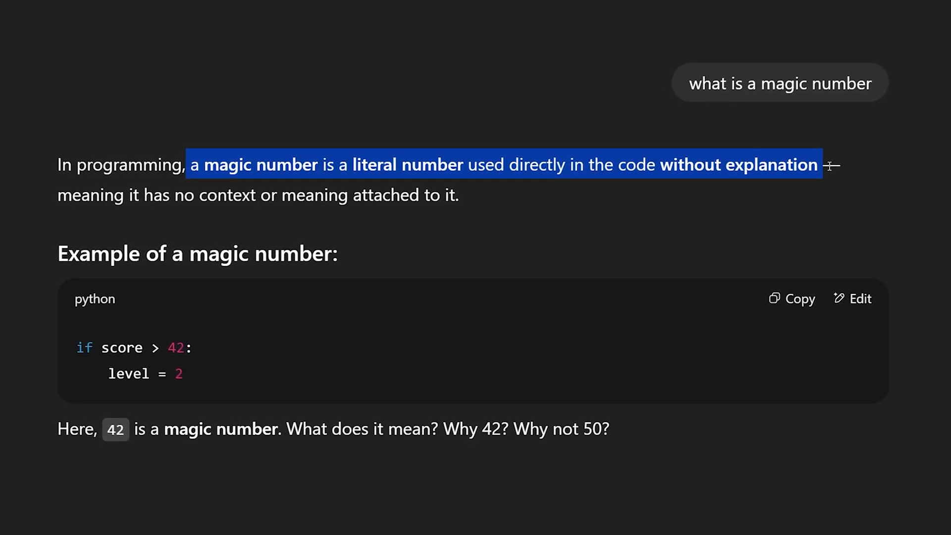
drag(834, 165, 444, 194)
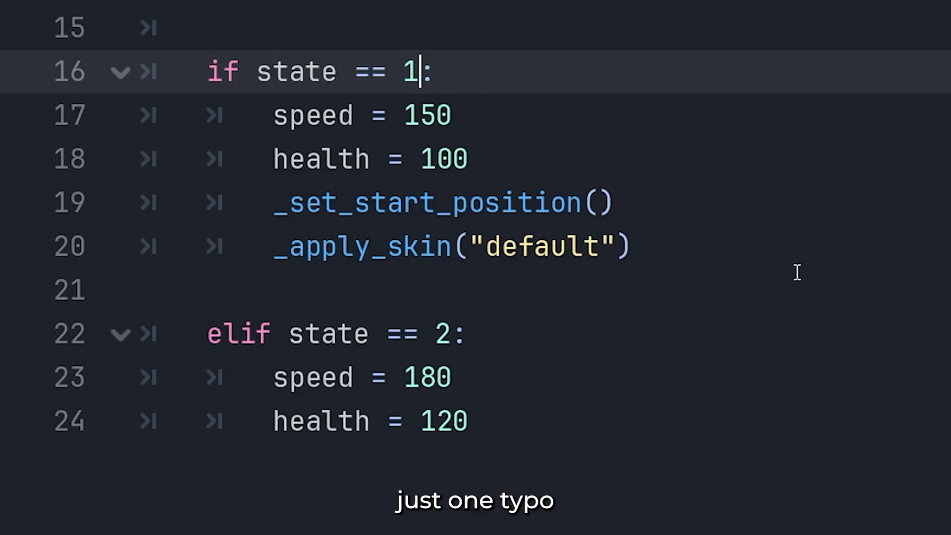
Change the first branch in _ready() to 'if state == 16:' as a deliberate typo
text(6)
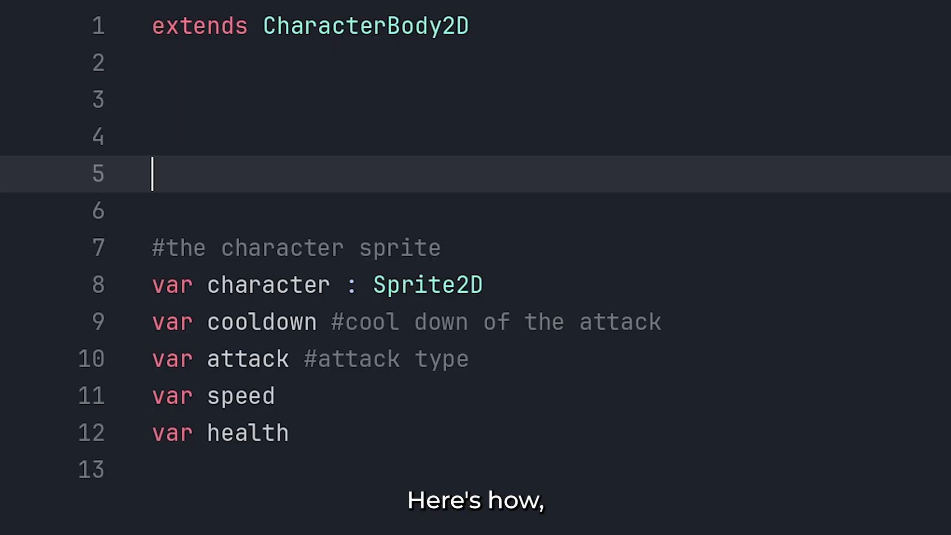
Write 'var state = 0' with comment '# 0 = idle, 1 = walking, 2 = jumping'
text(var state = 0)
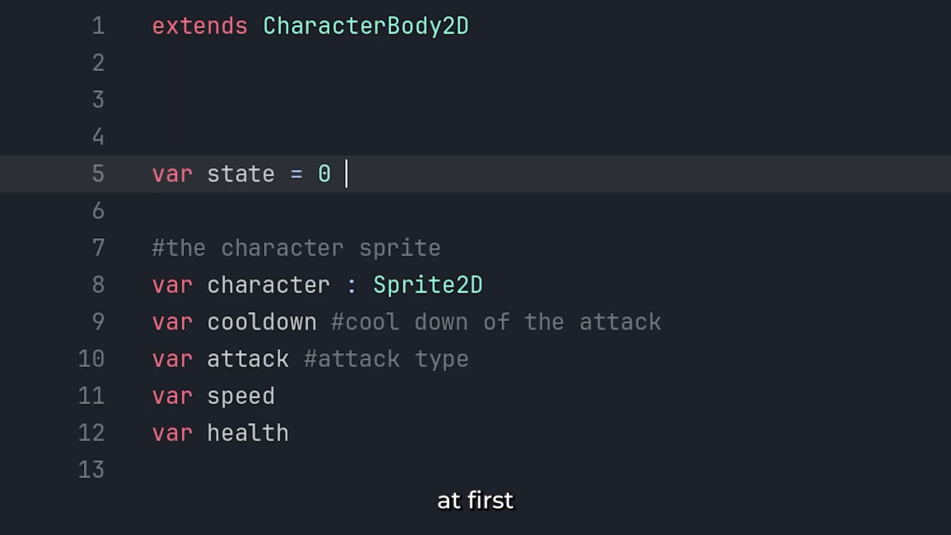
text(# 0 = idle,)
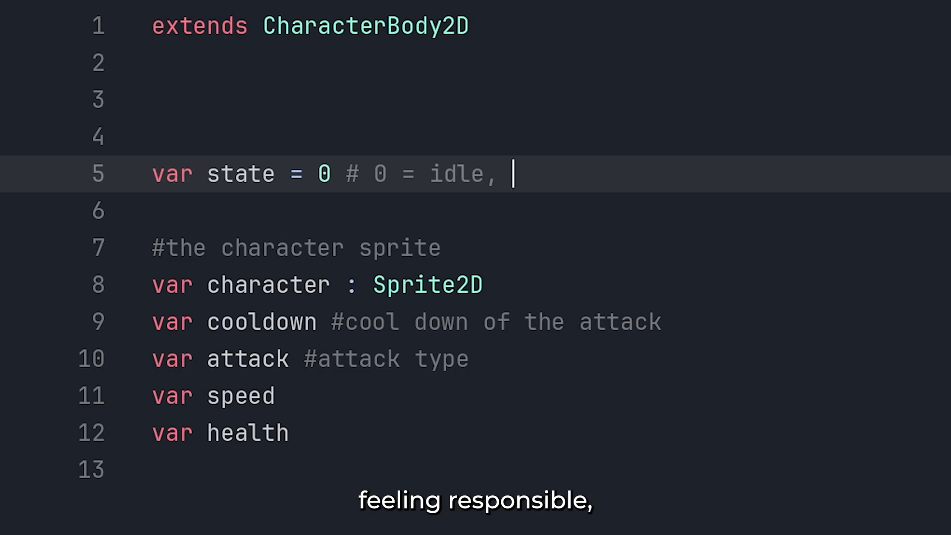
text(1 = walking, 2 = jumping)
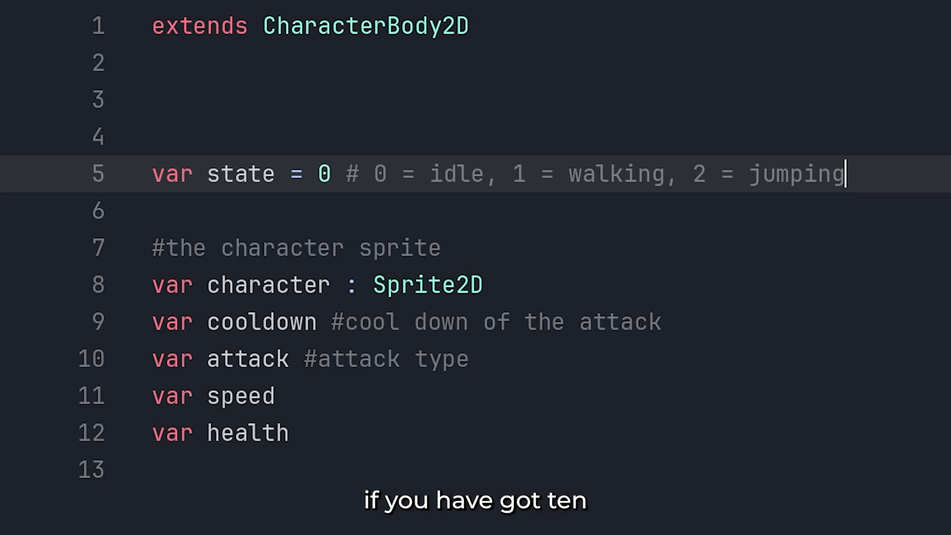
text(, 2)
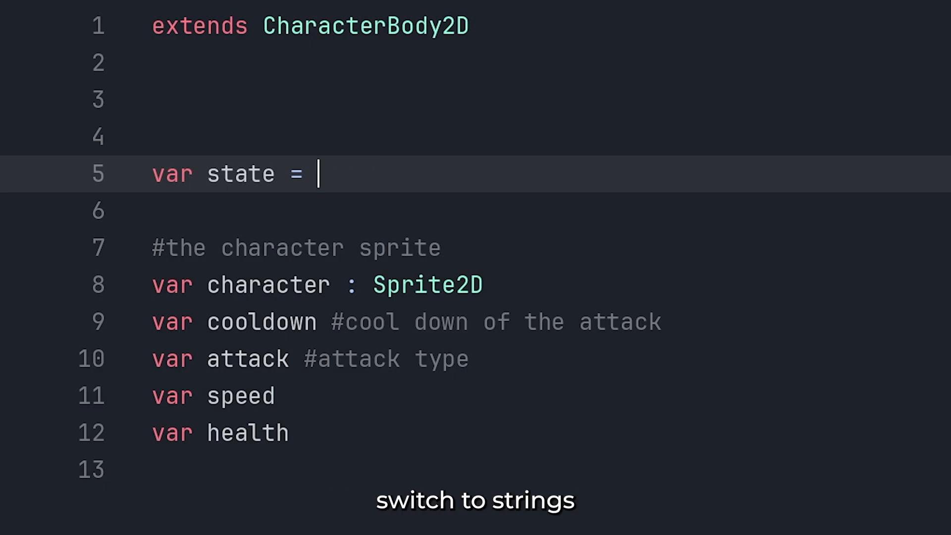
Initialize state to "idle" and start typing "id" in the first _ready() check
text("idle")
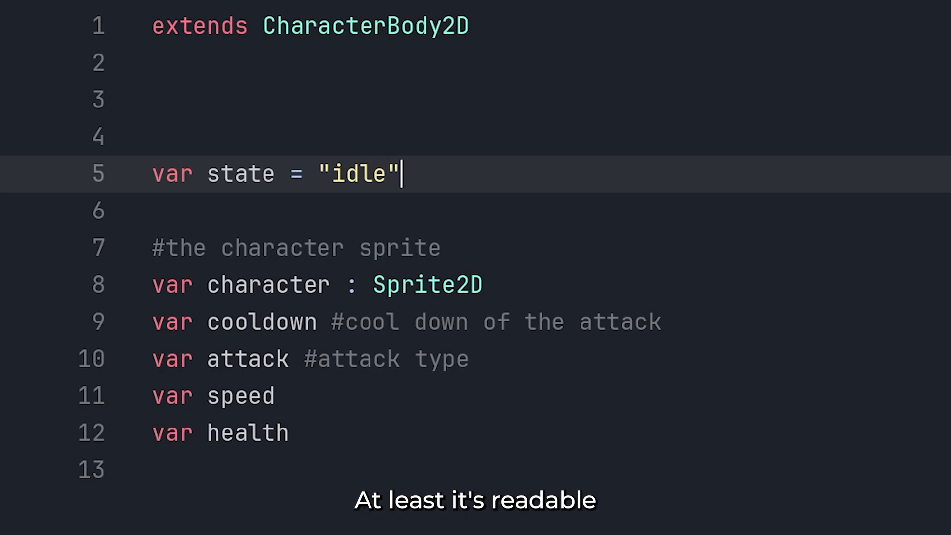
scroll(down, 3)
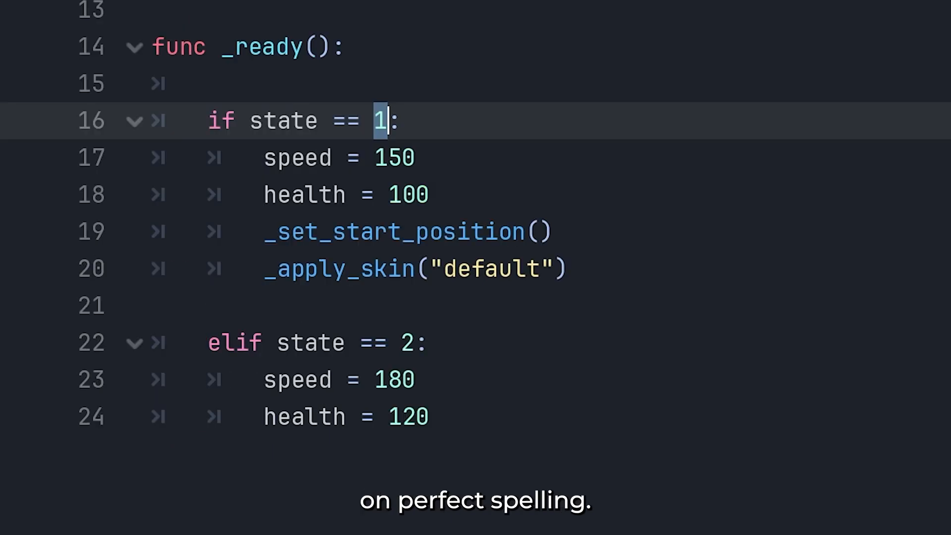
text("id")
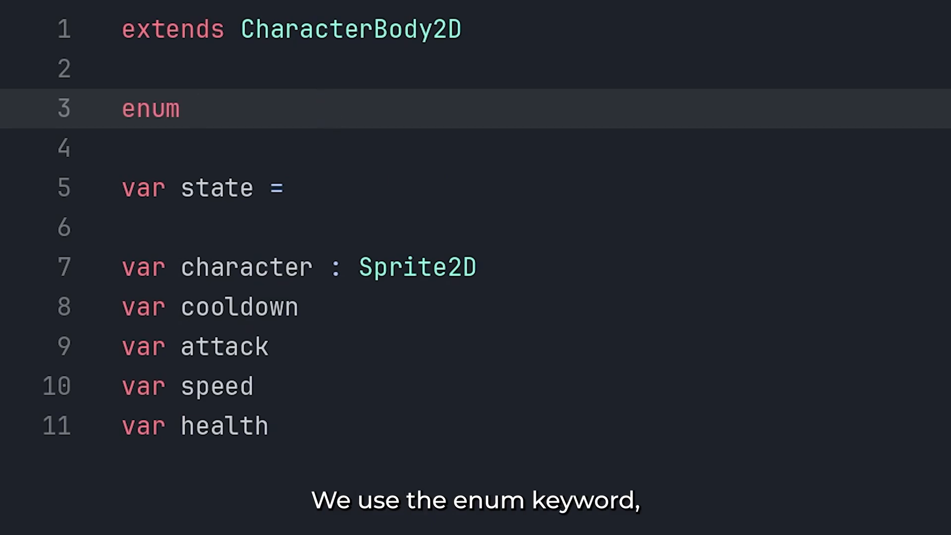
Declare enum PlayerState { IDLE, WALK, JUMP } and set state to PlayerState.IDLE
text(PlayerState { })
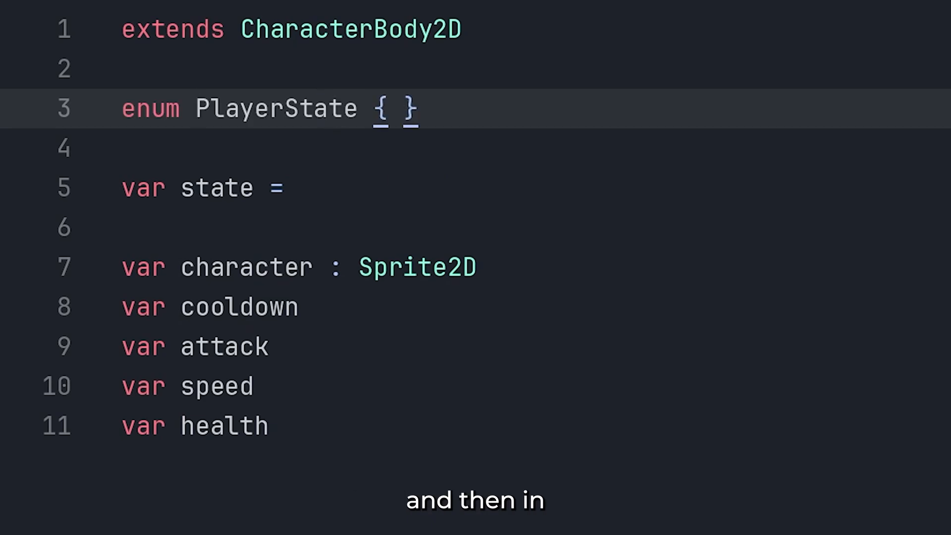
click(391, 109)
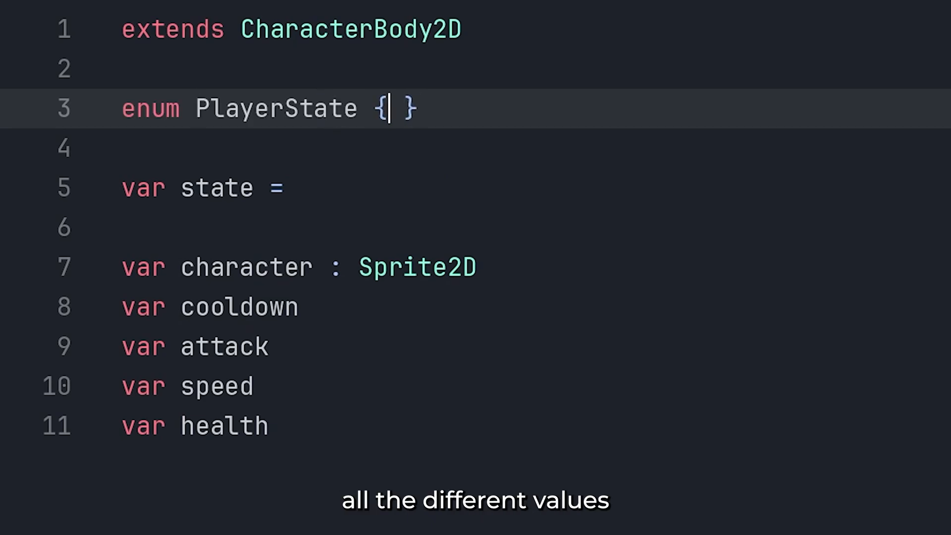
text(IDLE, WALK, JUMP)
click(531, 188)
text( PlayerState)
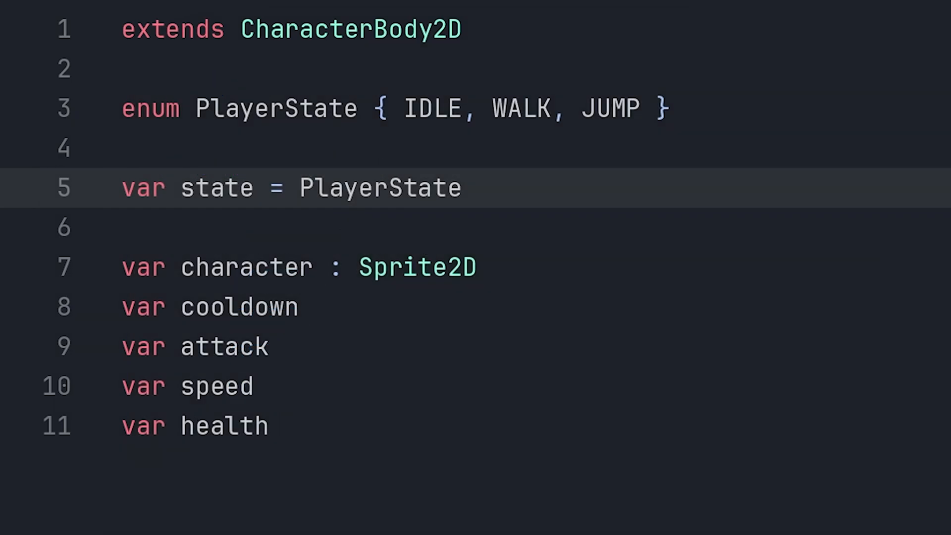
text(.IDLE)
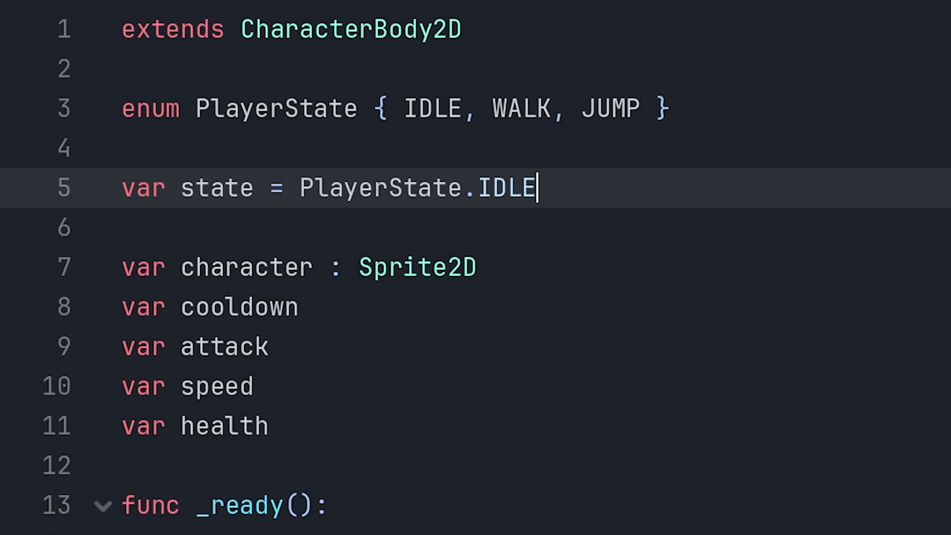
Insert PlayerState from autocomplete into the first 'if state ==' check
text(Pl:)
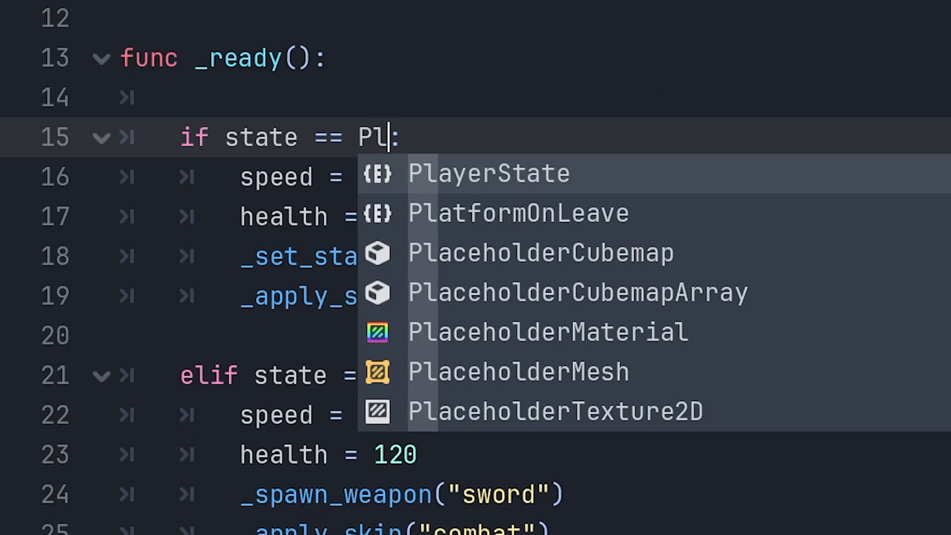
click(488, 173)
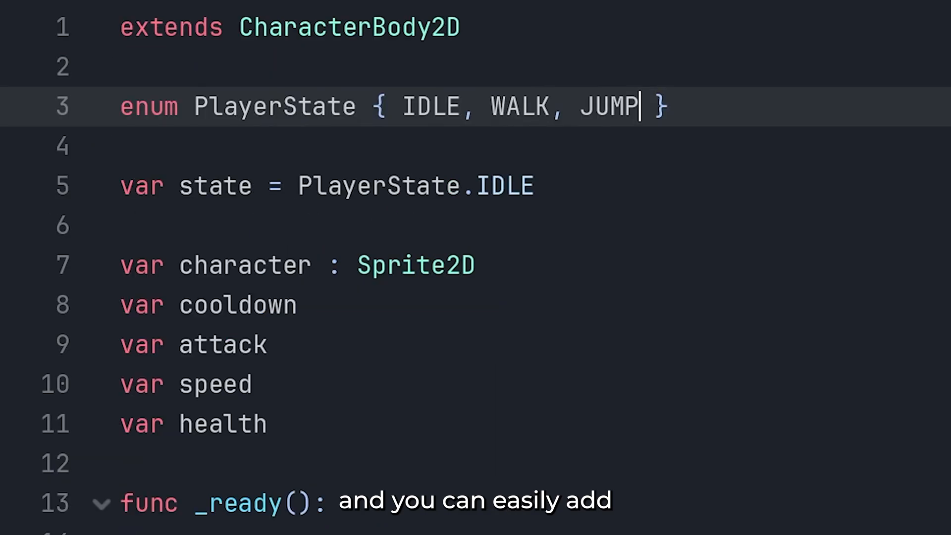
Append RUN after JUMP in the PlayerState enum braces
text(, RUN)
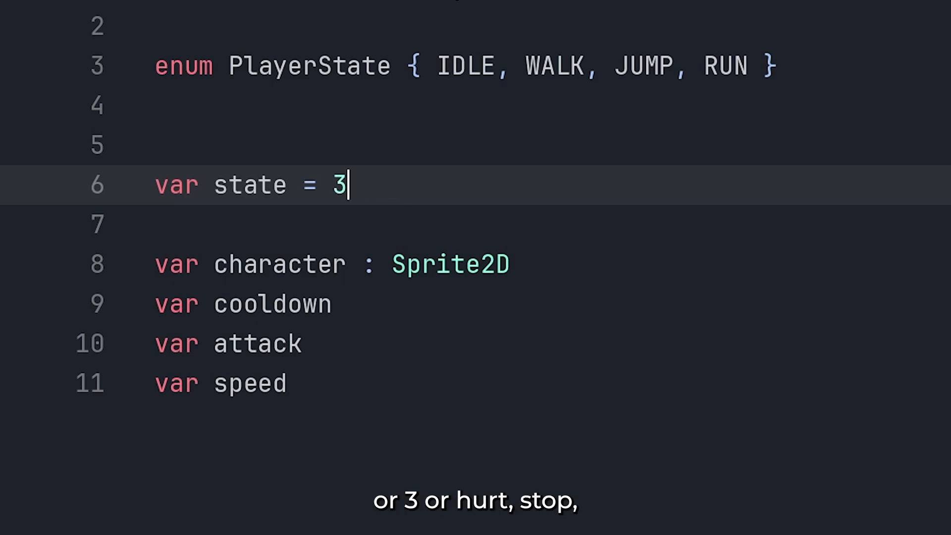
Replace the state value with the string "Hurt.."
text("Hurt")
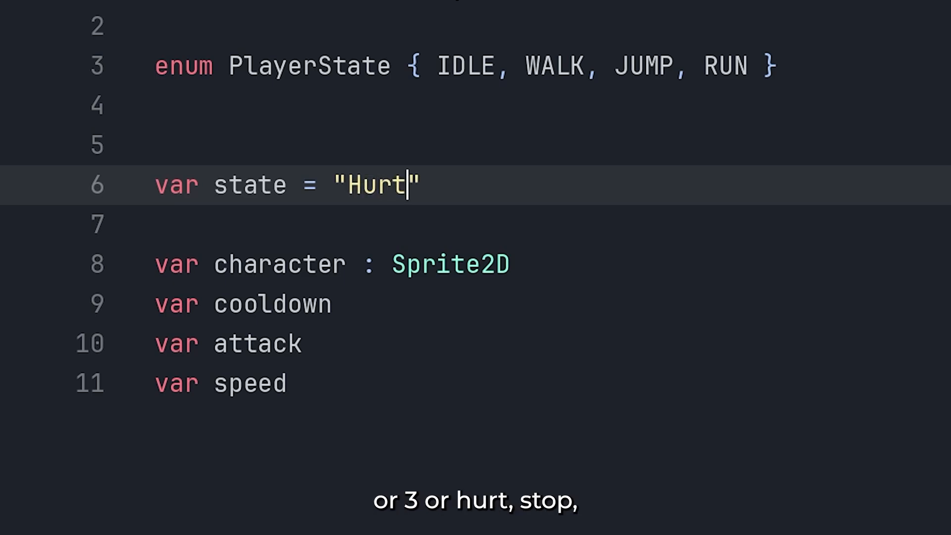
text(..)
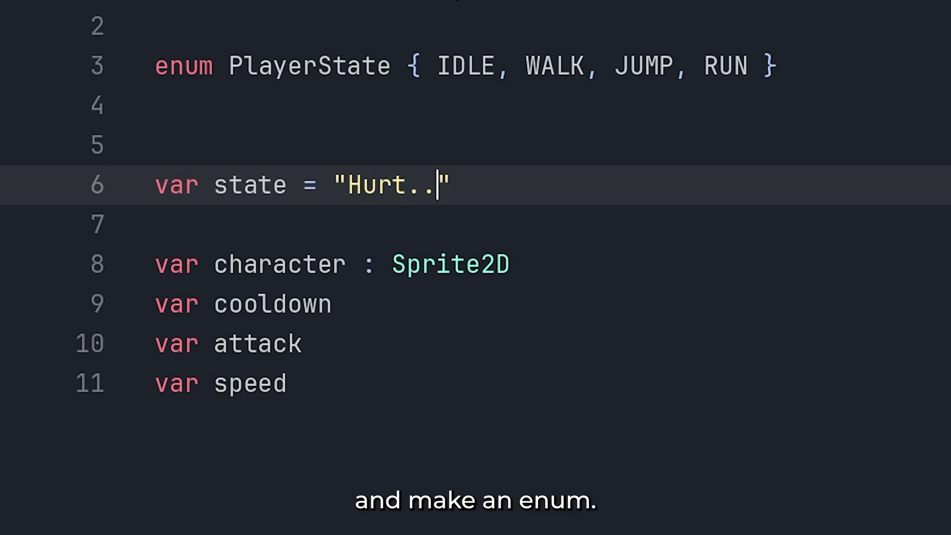